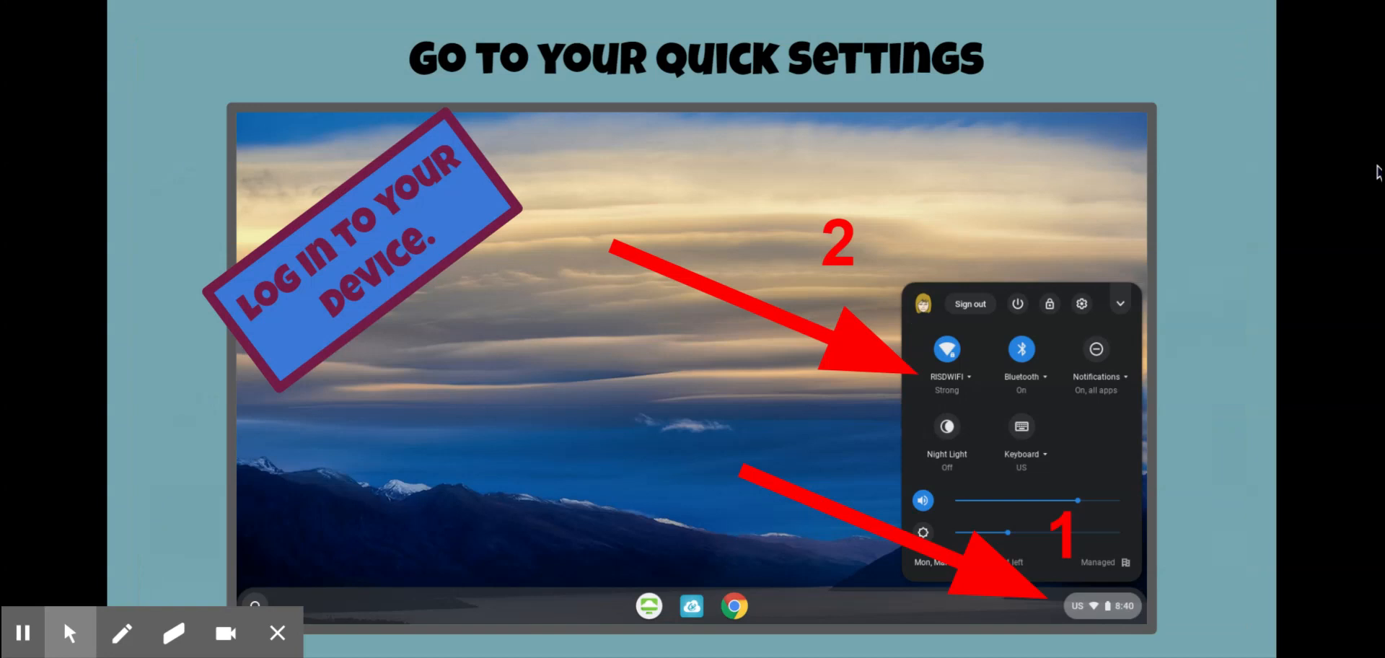
# Advance from 'Go to your Quick Settings' through 'Locate your Wi-Fi network' to 'Enter your password'
pyautogui.click(947, 350)
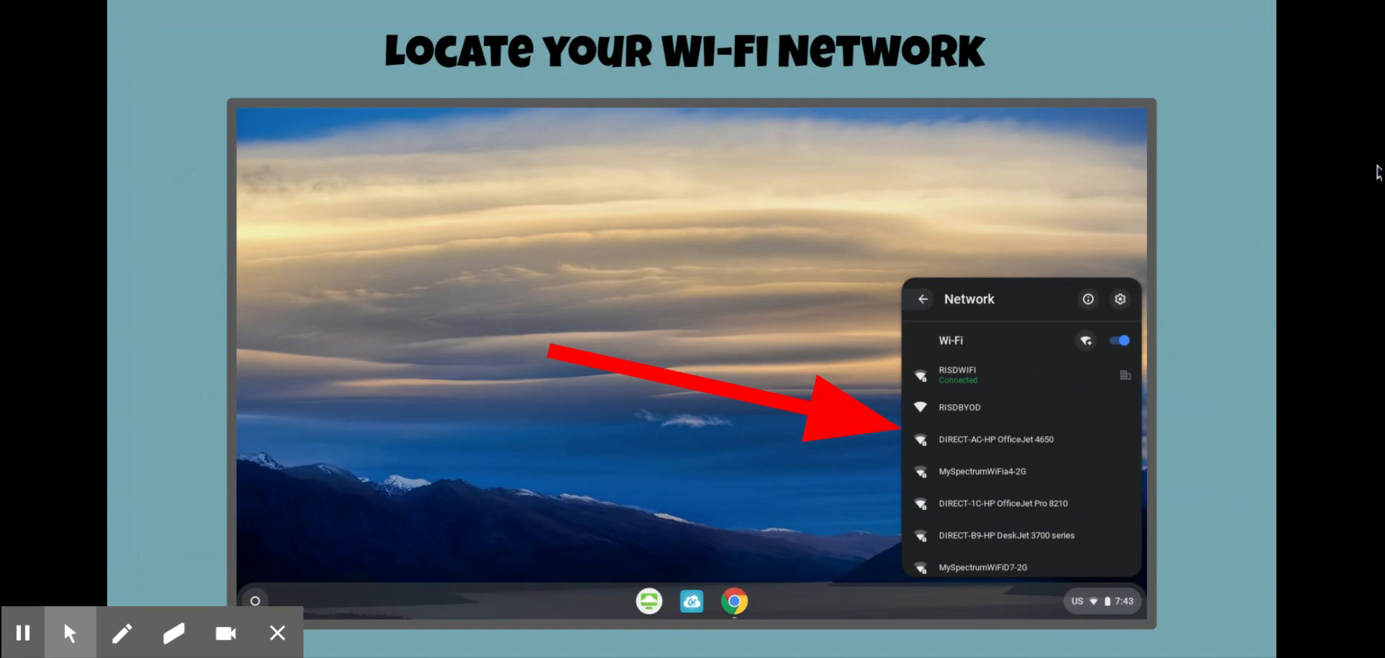
pyautogui.click(990, 439)
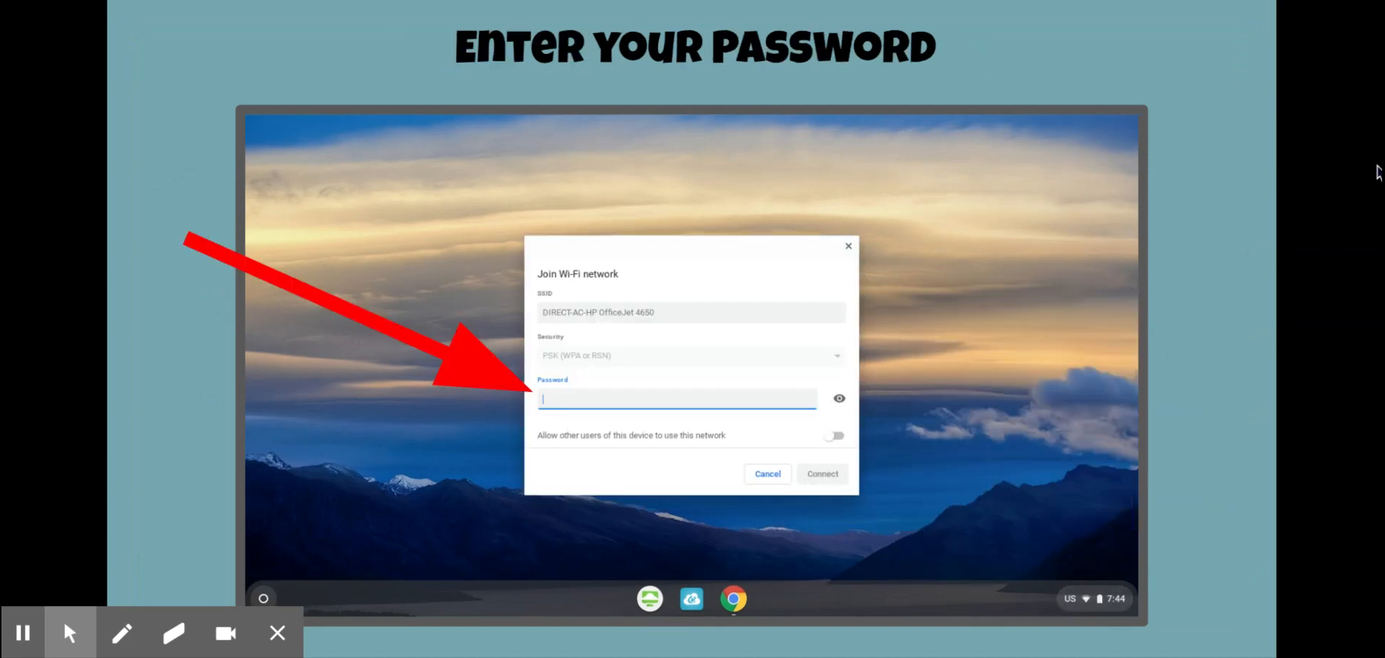